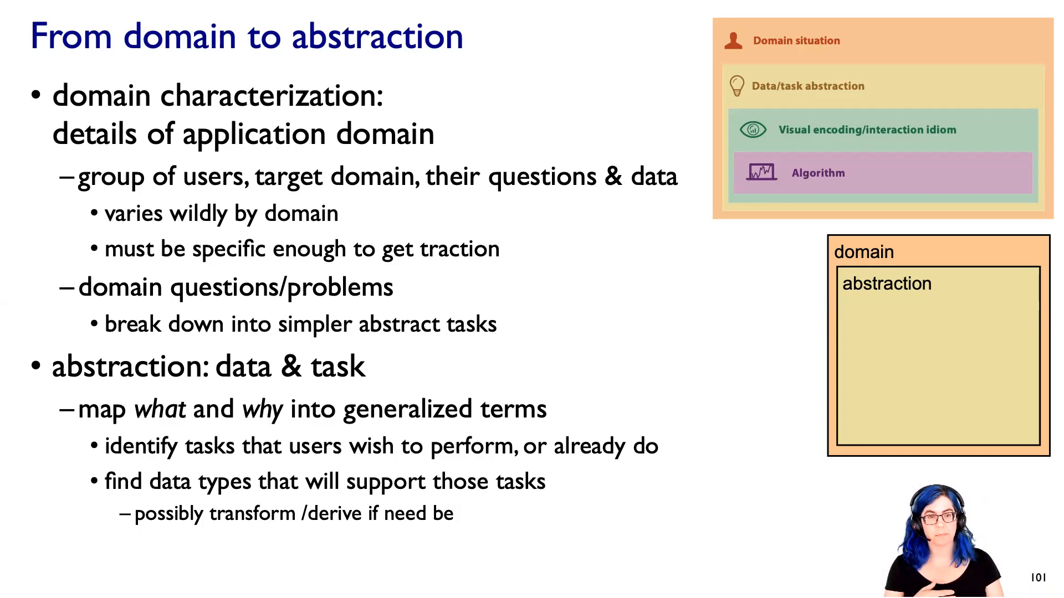
key("right")
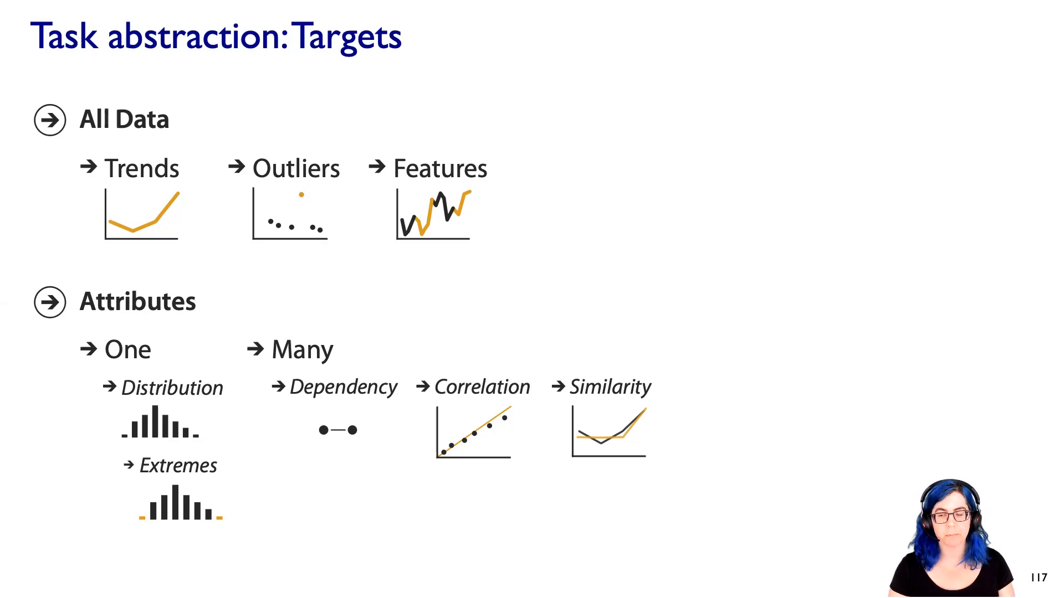
key("right")
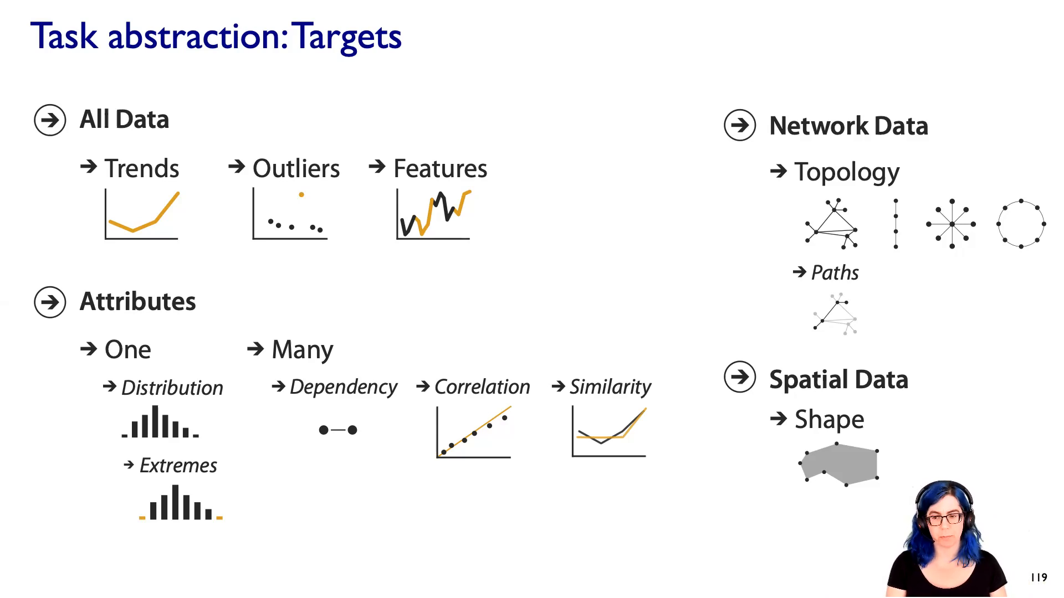
key("right")
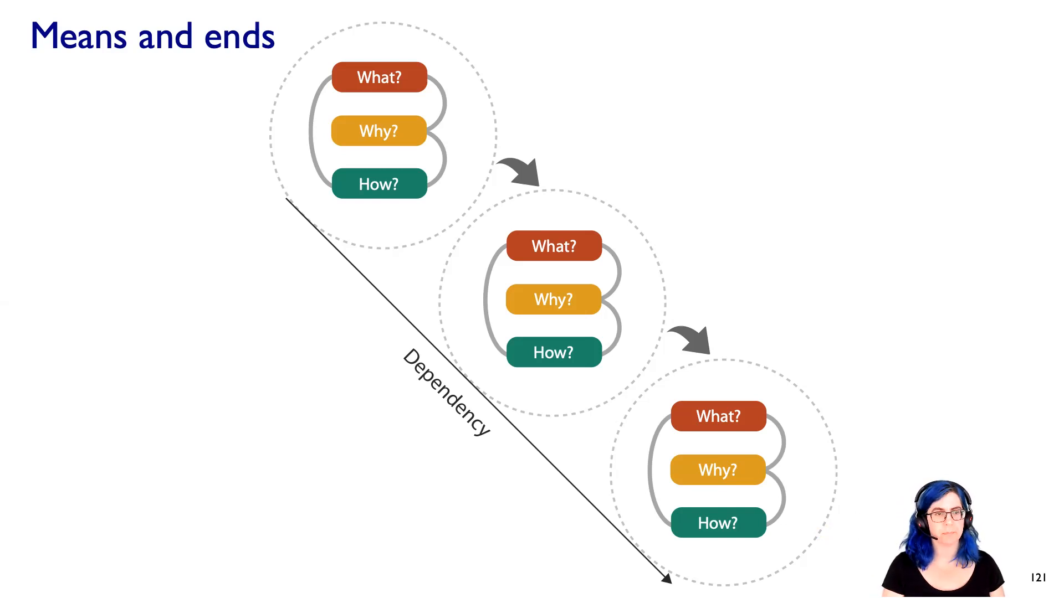
key("Right")
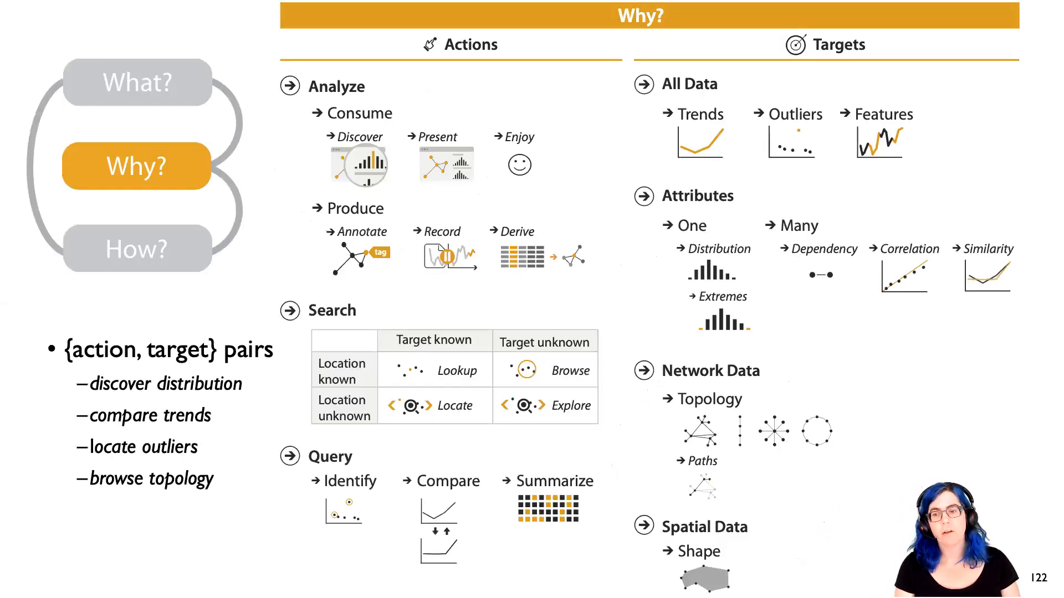